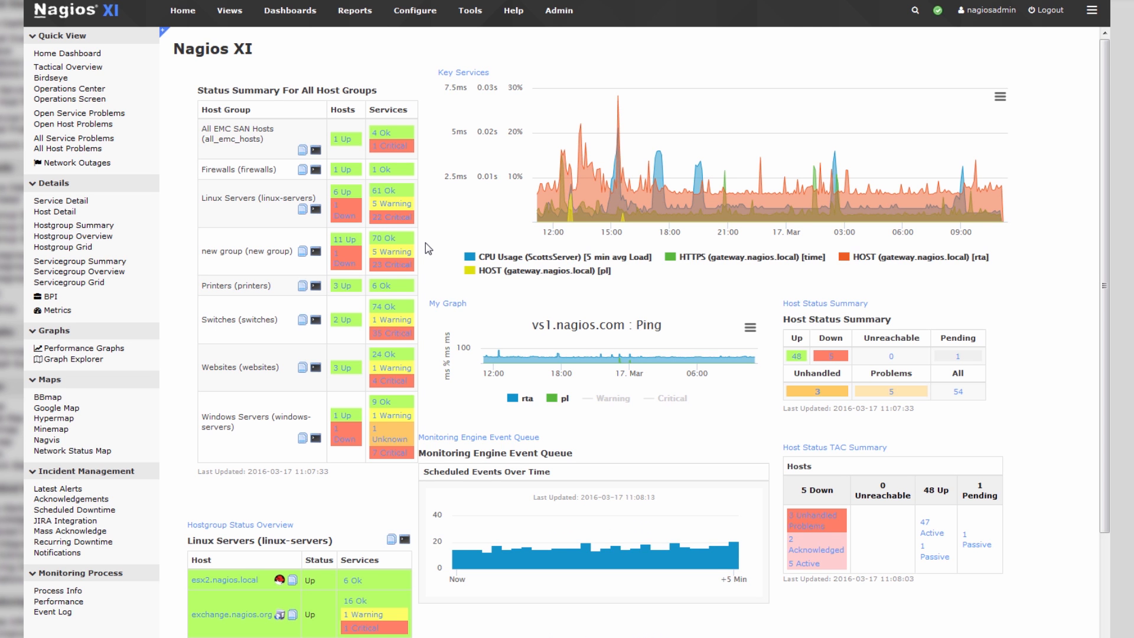
Go to Incident Management's Recurring Downtime page from the dashboard sidebar
click(73, 541)
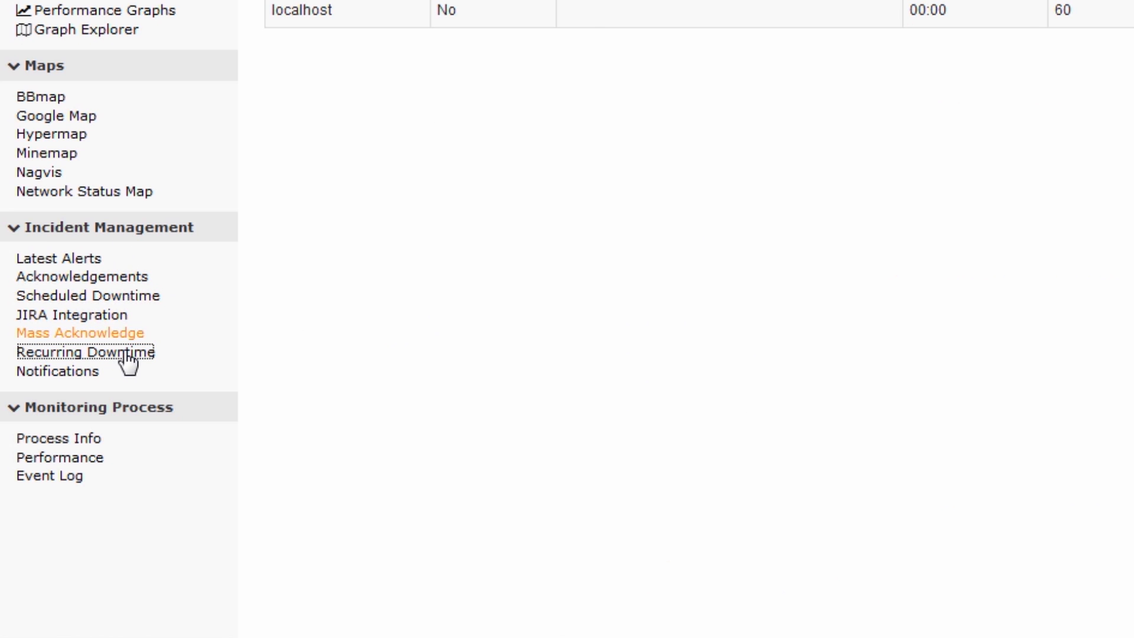
click(89, 352)
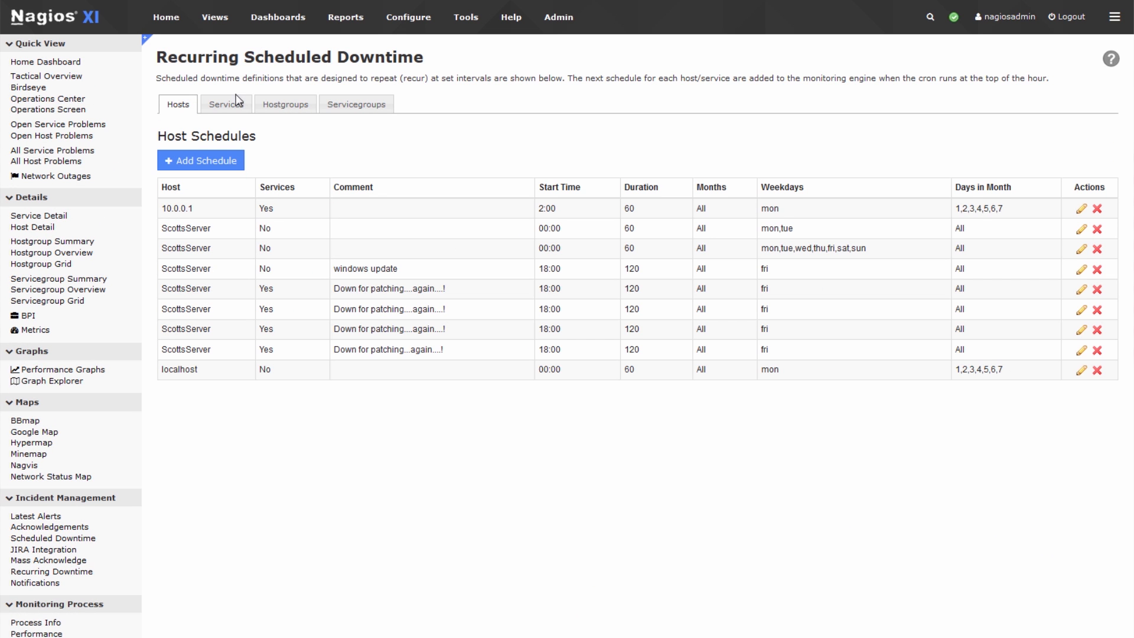
mouse_move(229, 92)
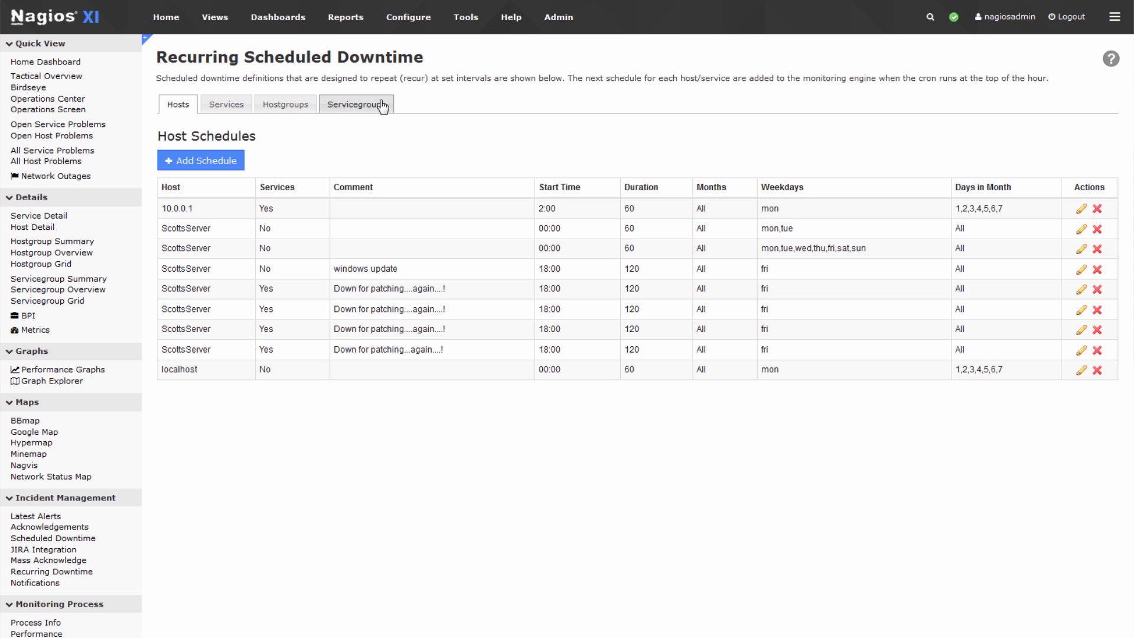
mouse_move(432, 80)
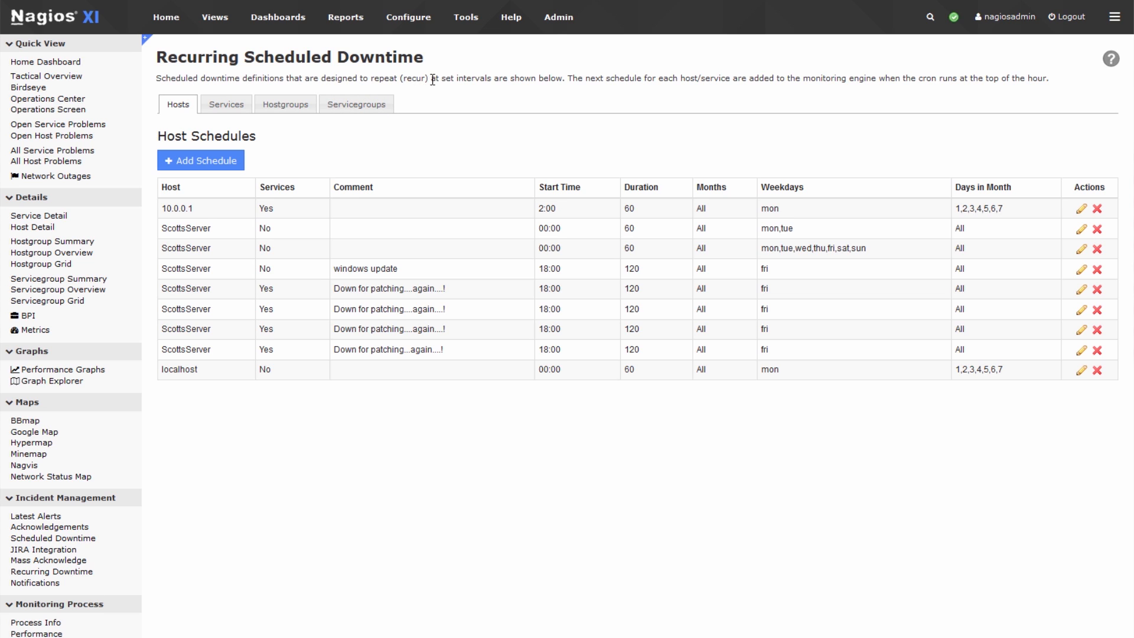
drag(156, 78, 561, 78)
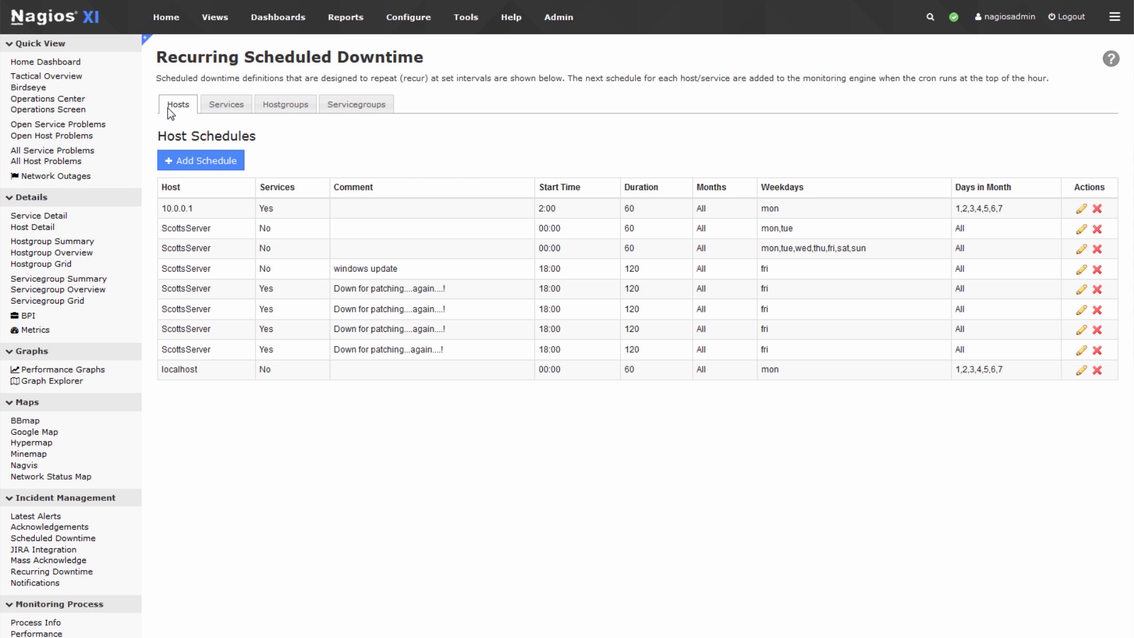
click(201, 160)
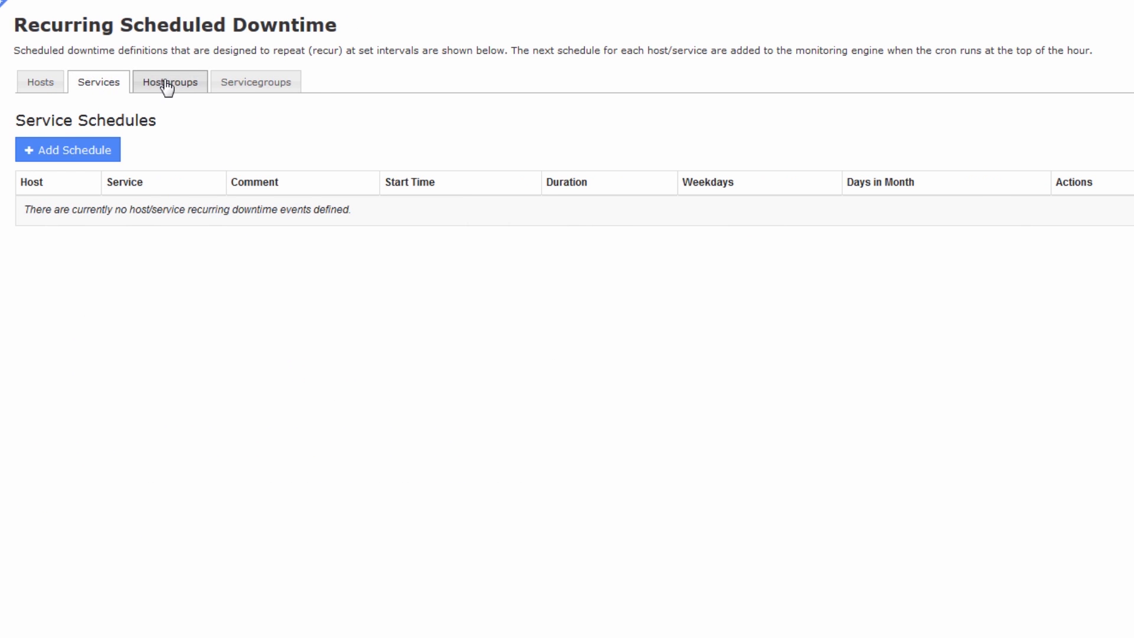
click(255, 81)
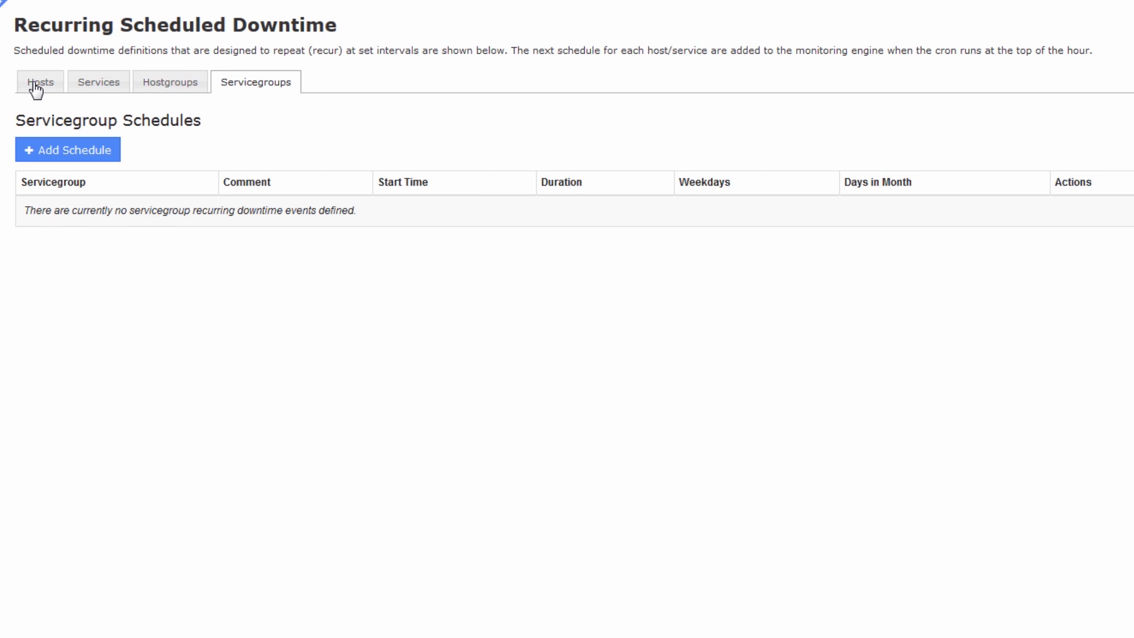
click(40, 80)
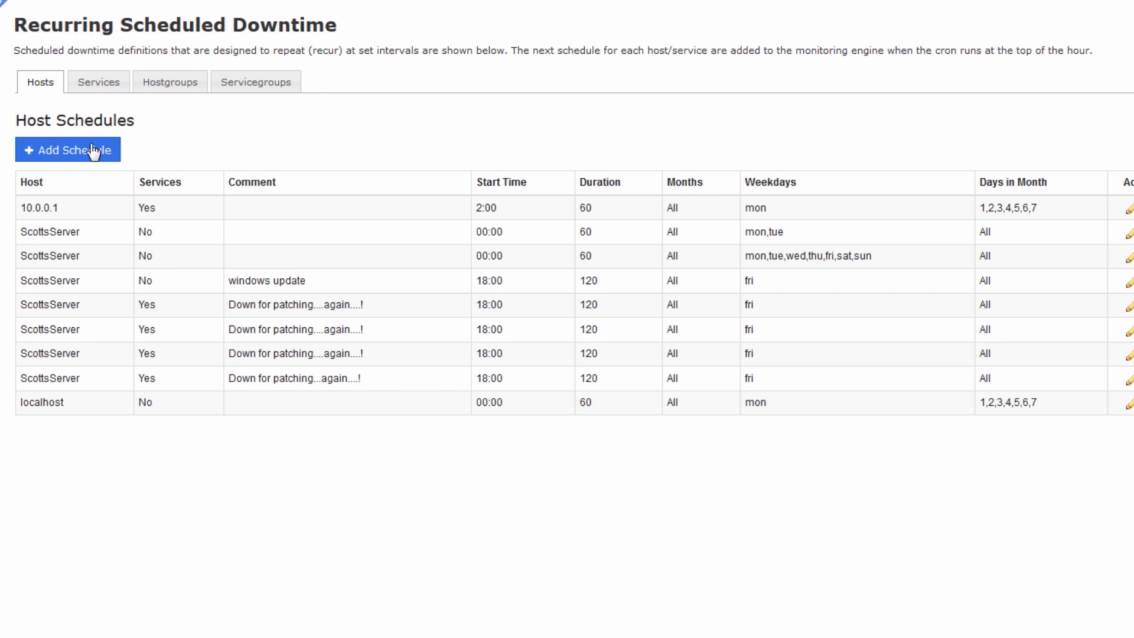
Add a host schedule for 192.168.5.41 from the suggestions, including all its services
click(67, 149)
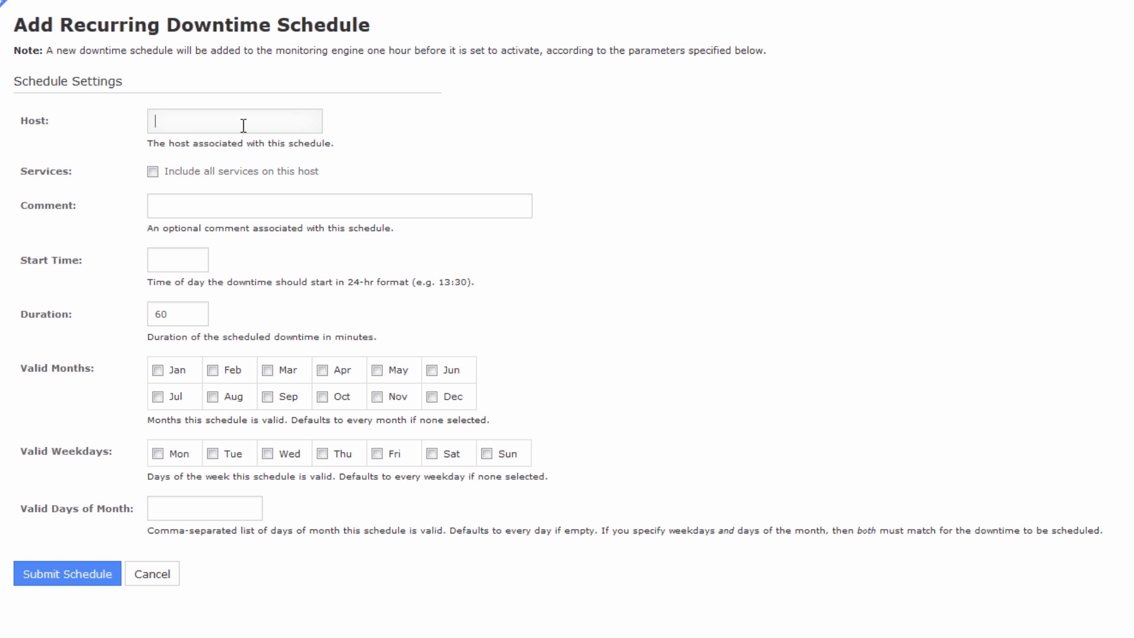
text(192.168.5.1)
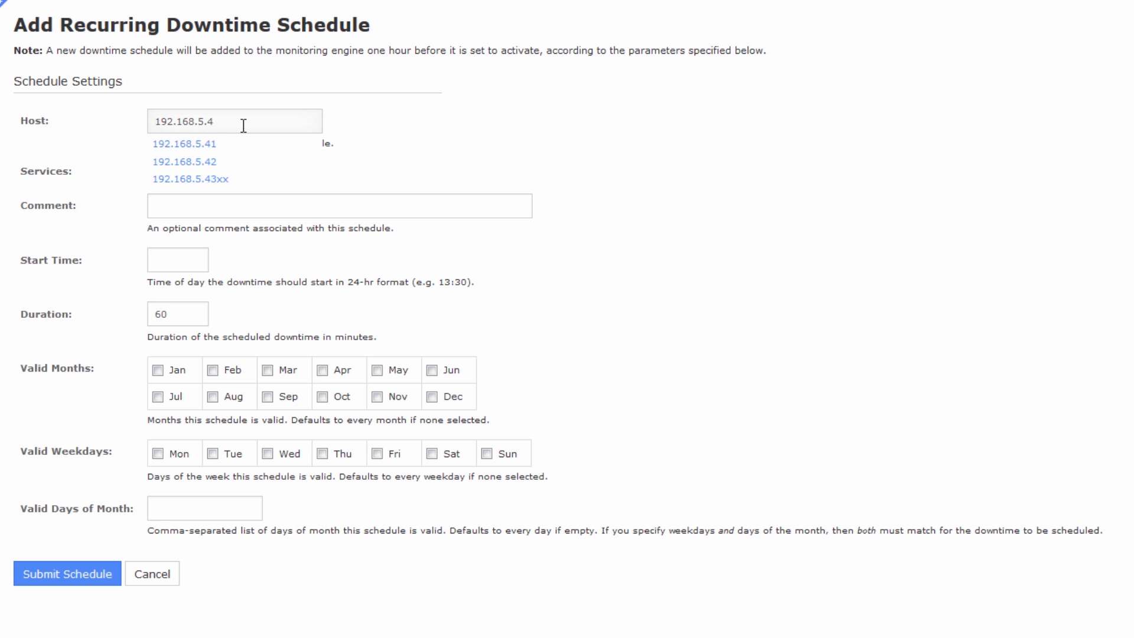
mouse_move(220, 143)
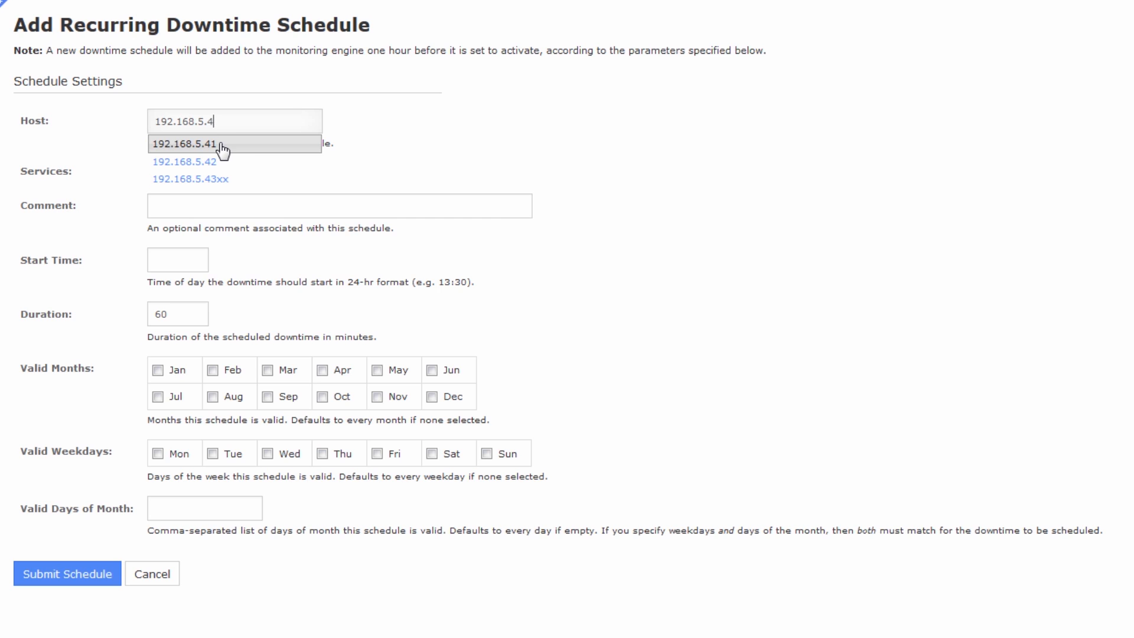
click(197, 143)
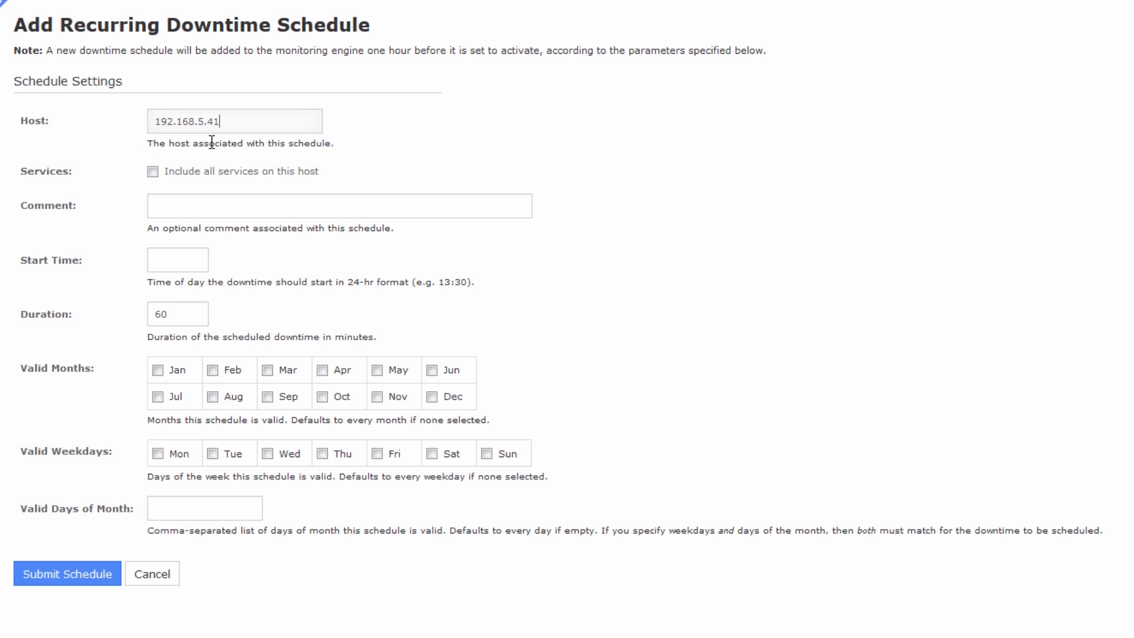
mouse_move(267, 120)
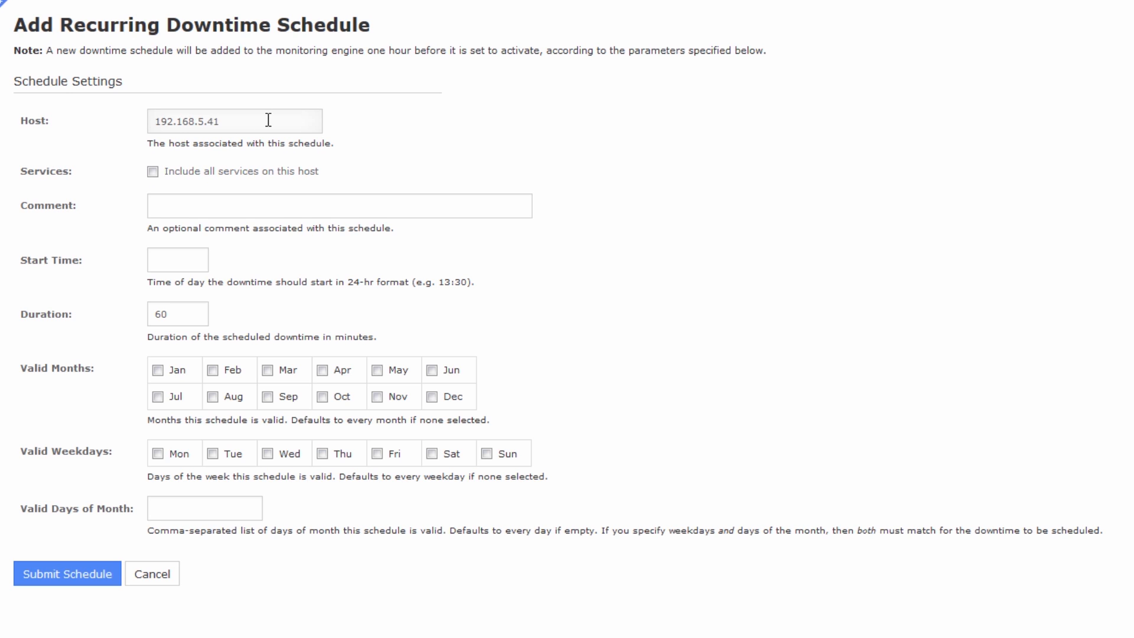
click(233, 120)
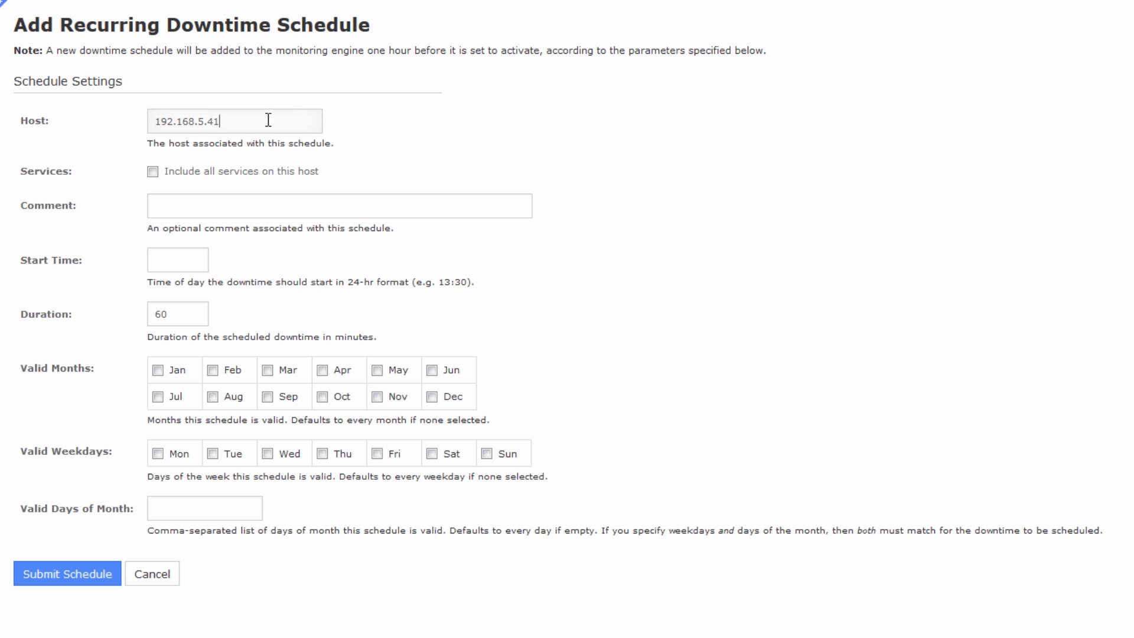
mouse_move(180, 161)
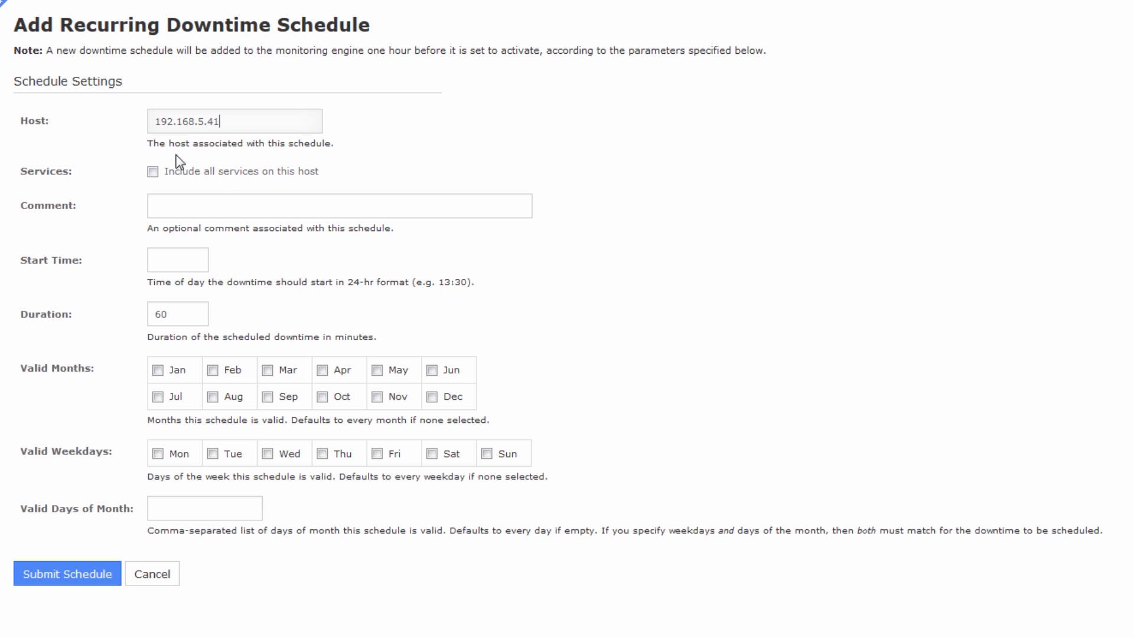
click(152, 172)
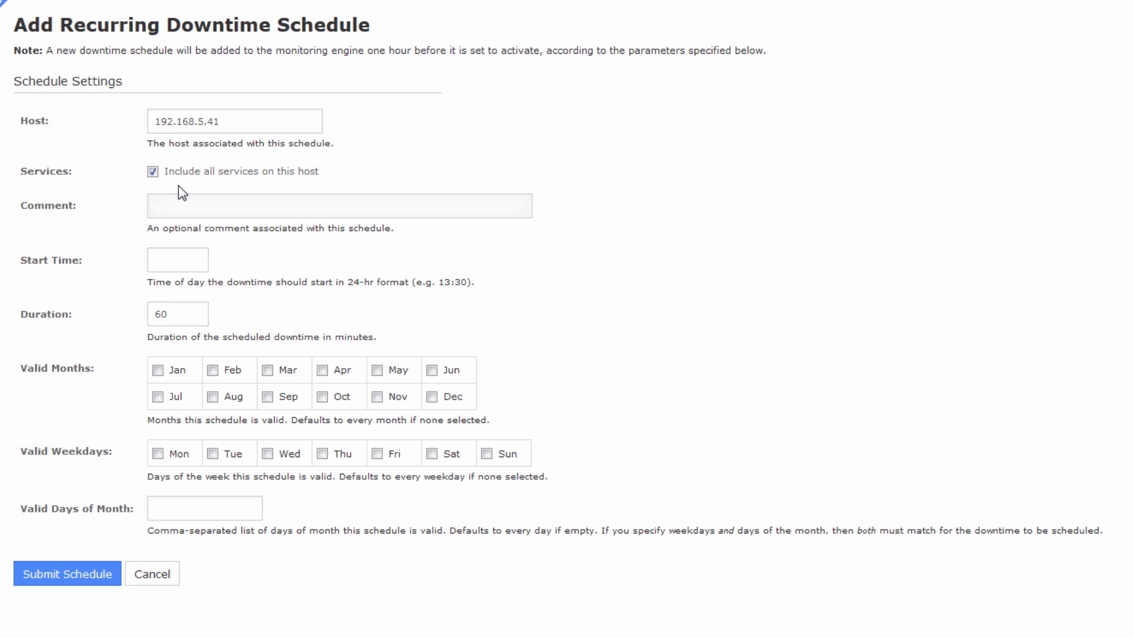
Enter comment 'Patches', start time 01:00, duration 30 minutes, and submit the schedule
text(Patc)
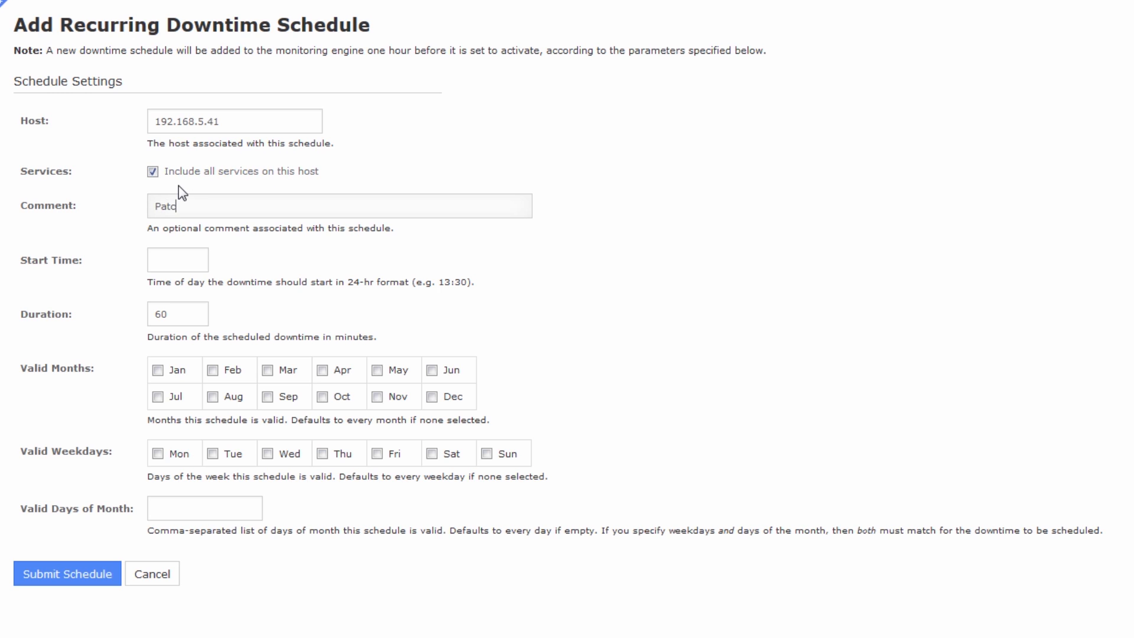
text(hes)
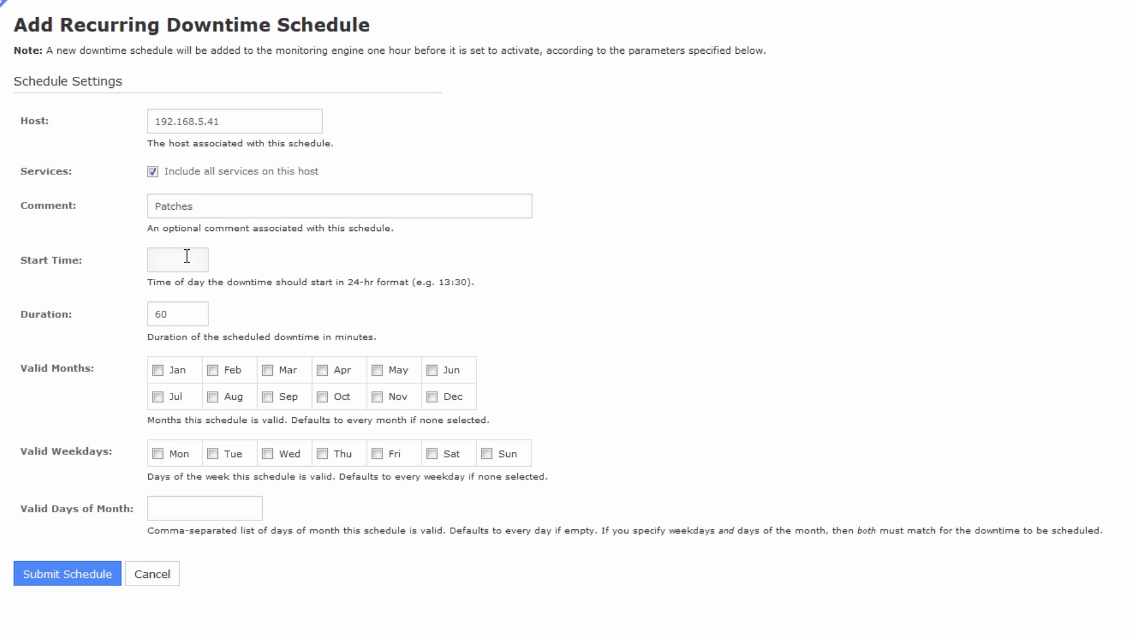
text(01:00)
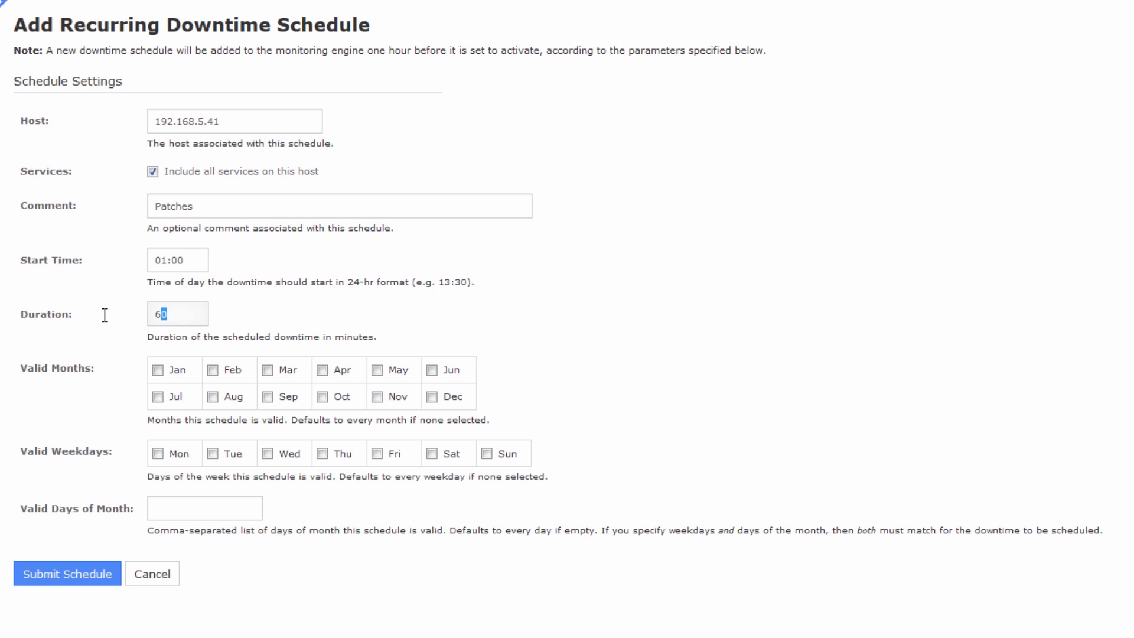
text(3)
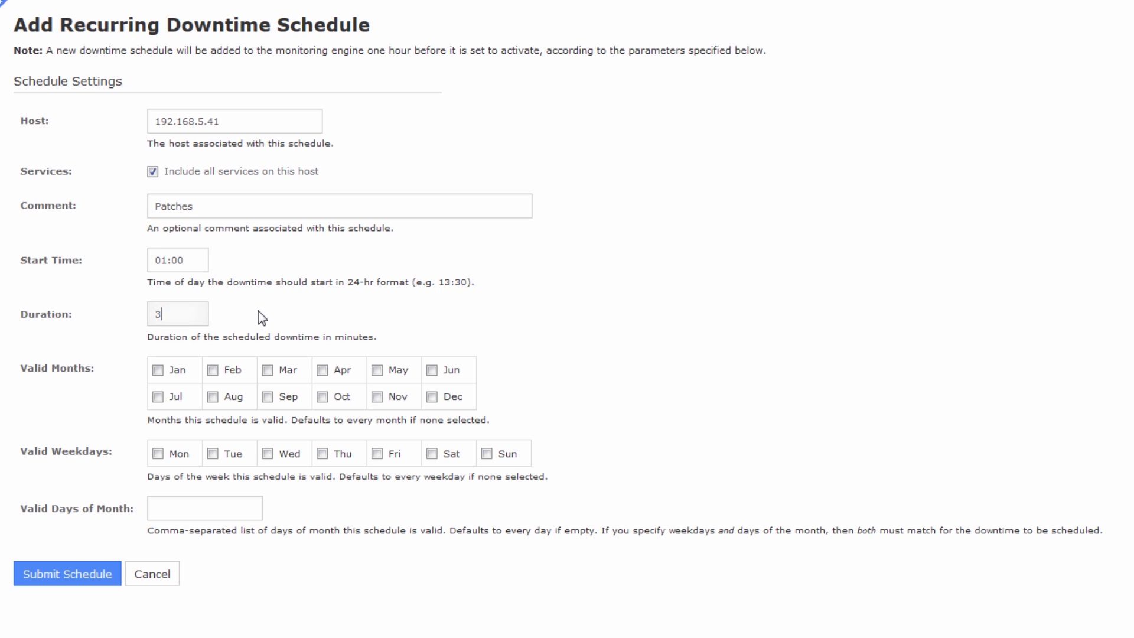
text(0)
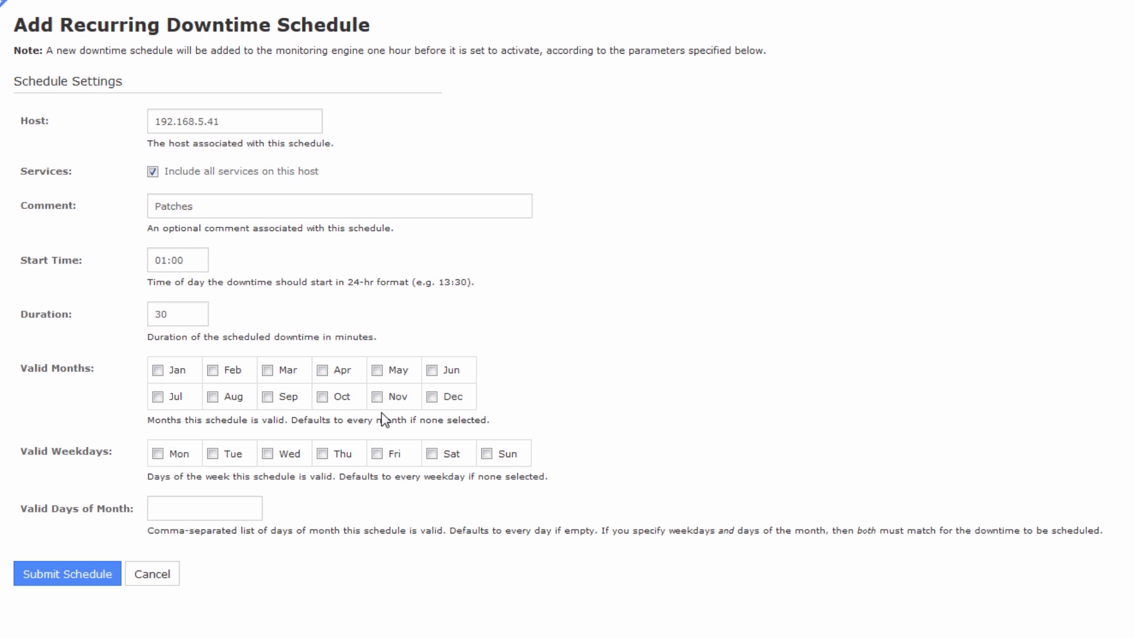
mouse_move(178, 490)
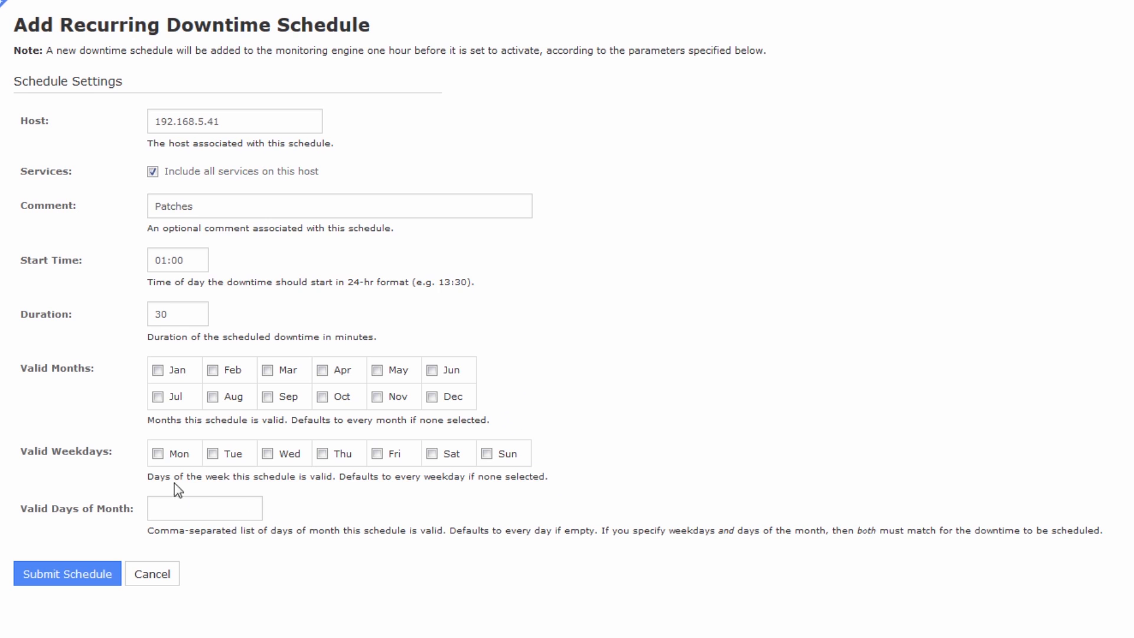
mouse_move(362, 480)
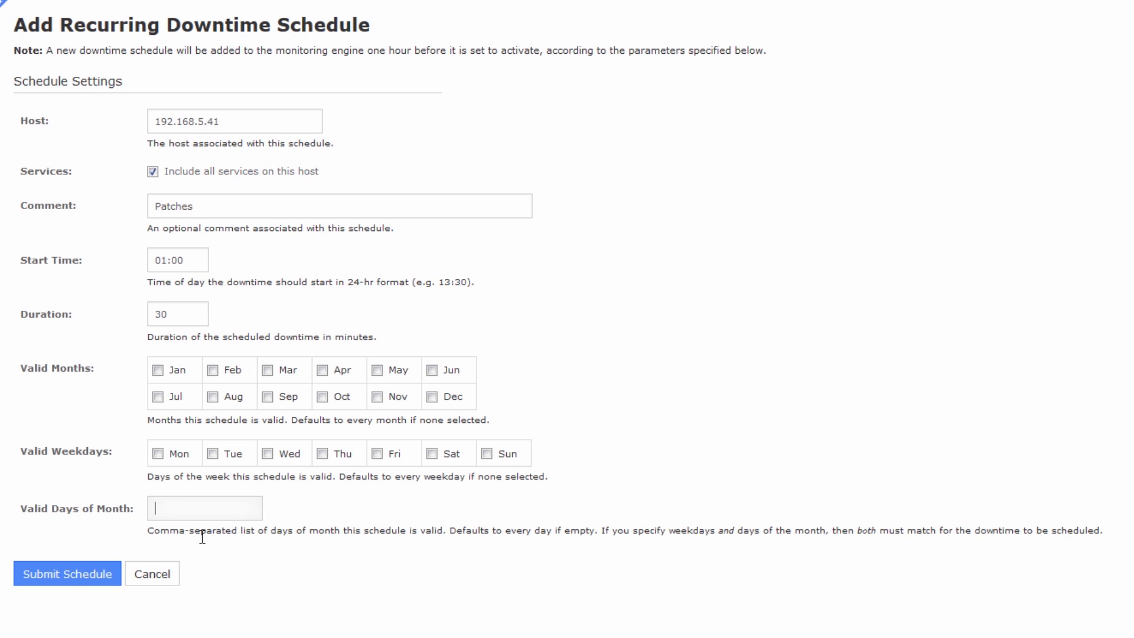
drag(148, 530, 341, 530)
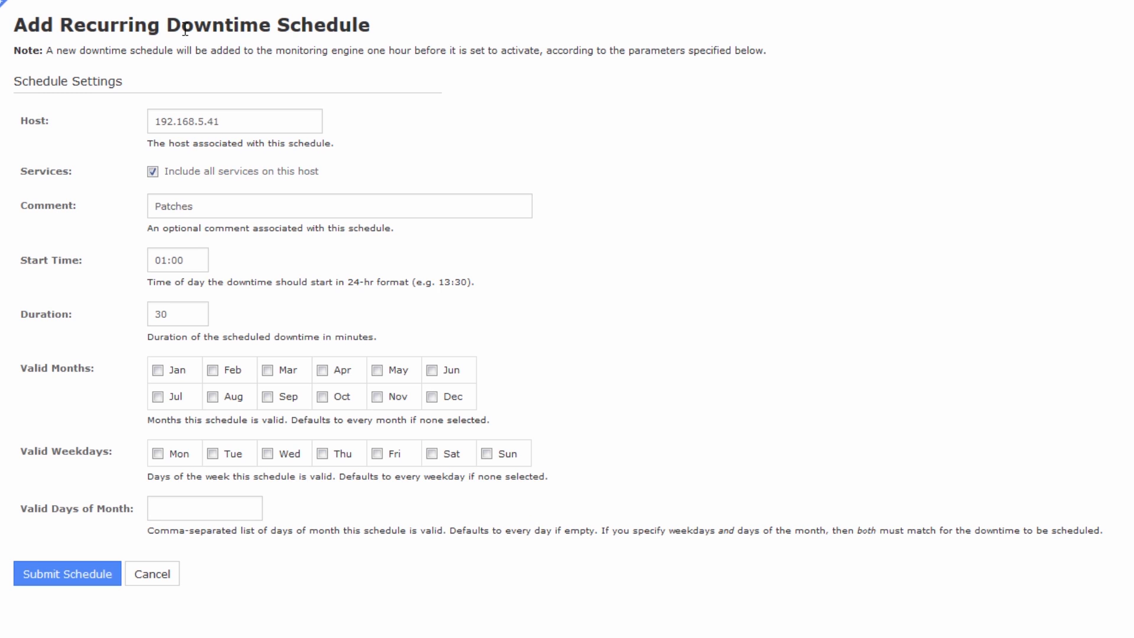
mouse_move(282, 313)
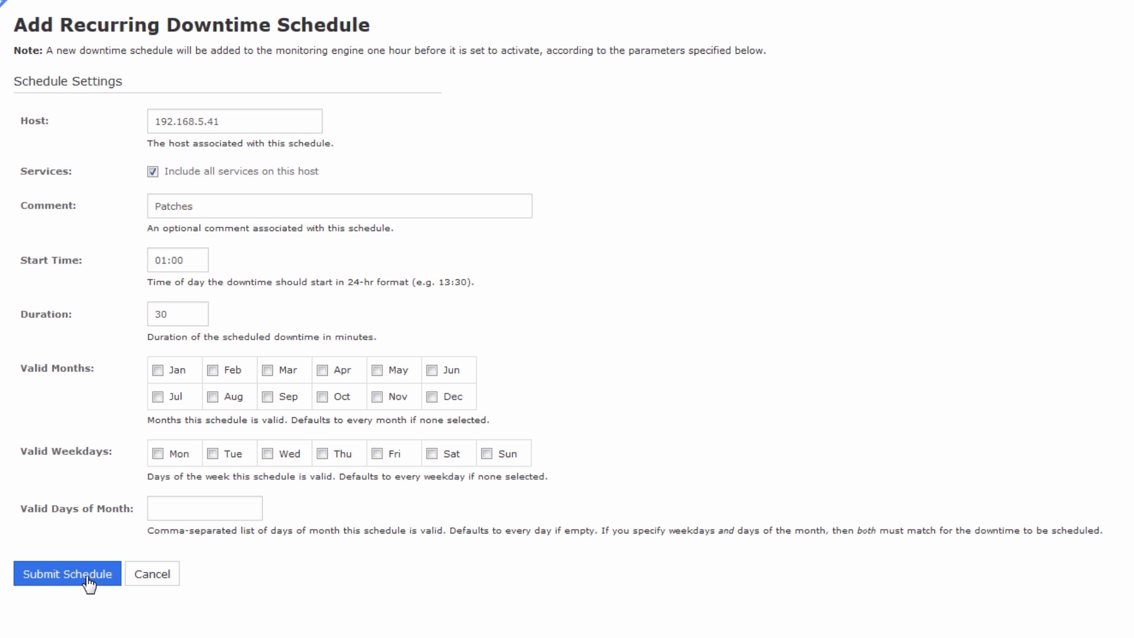
click(67, 574)
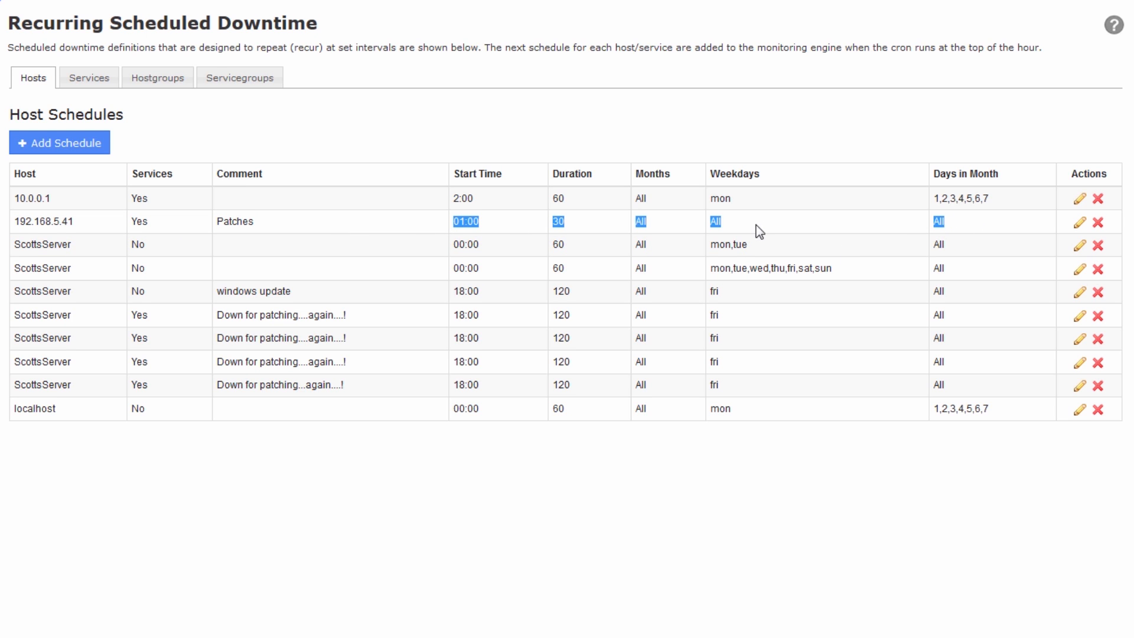
mouse_move(747, 210)
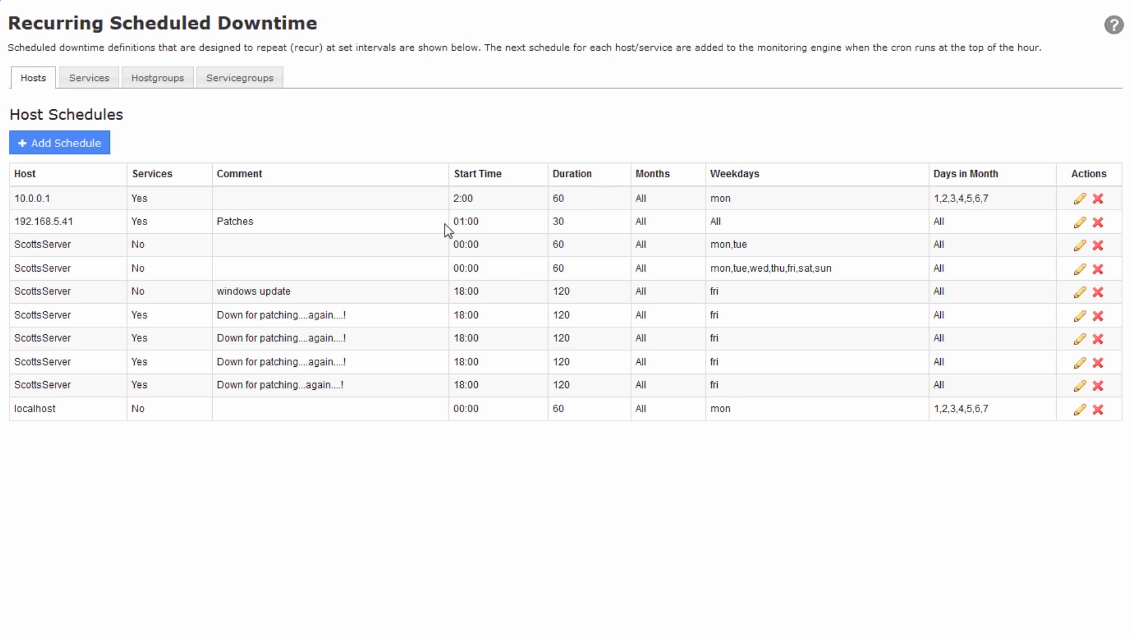
mouse_move(506, 249)
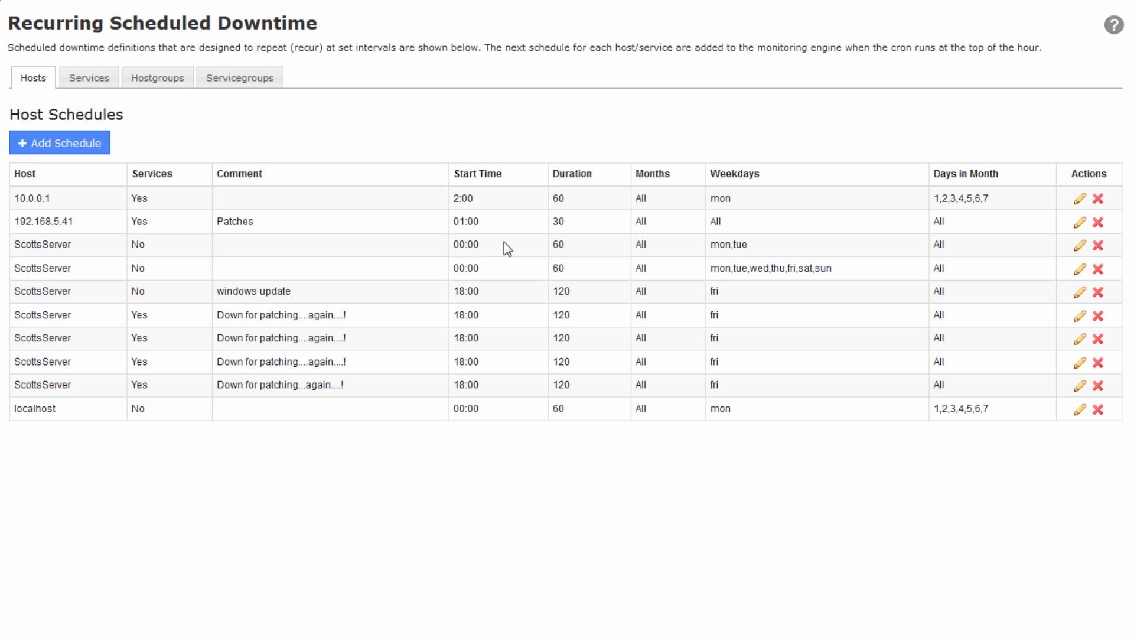
mouse_move(529, 228)
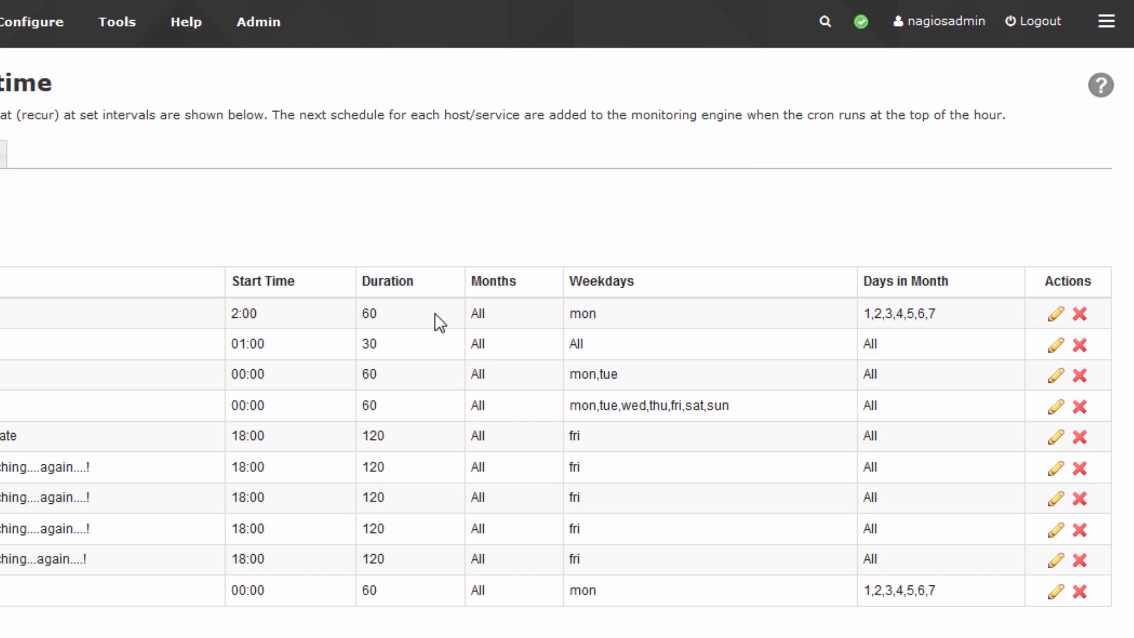
mouse_move(944, 20)
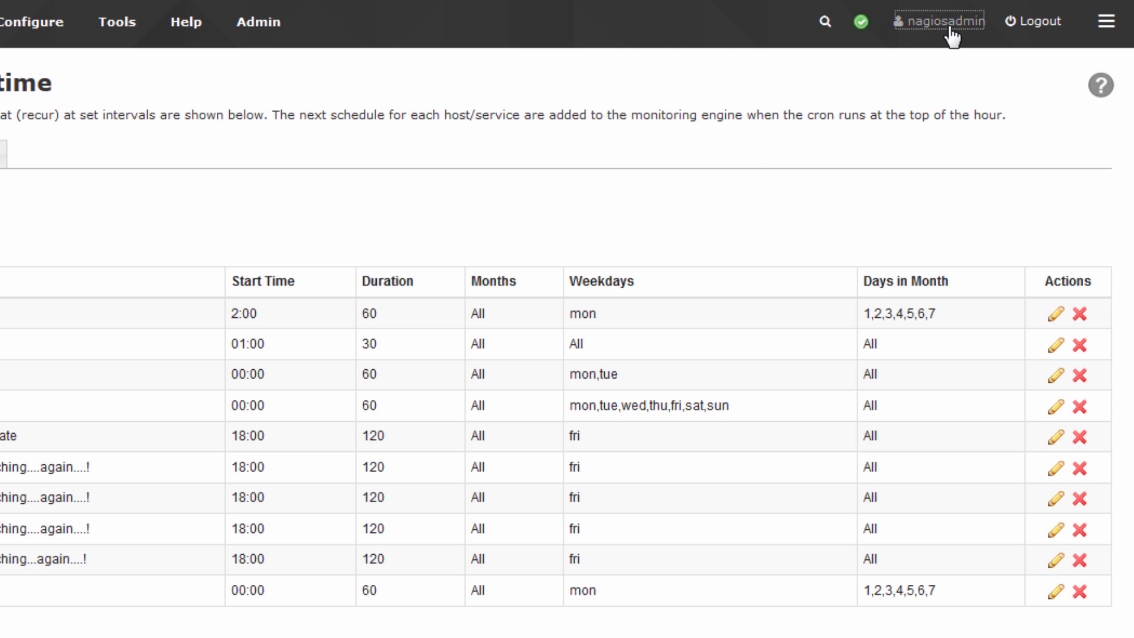
In Notification Preferences, turn off Host and Service Downtime email alerts and update settings
click(939, 22)
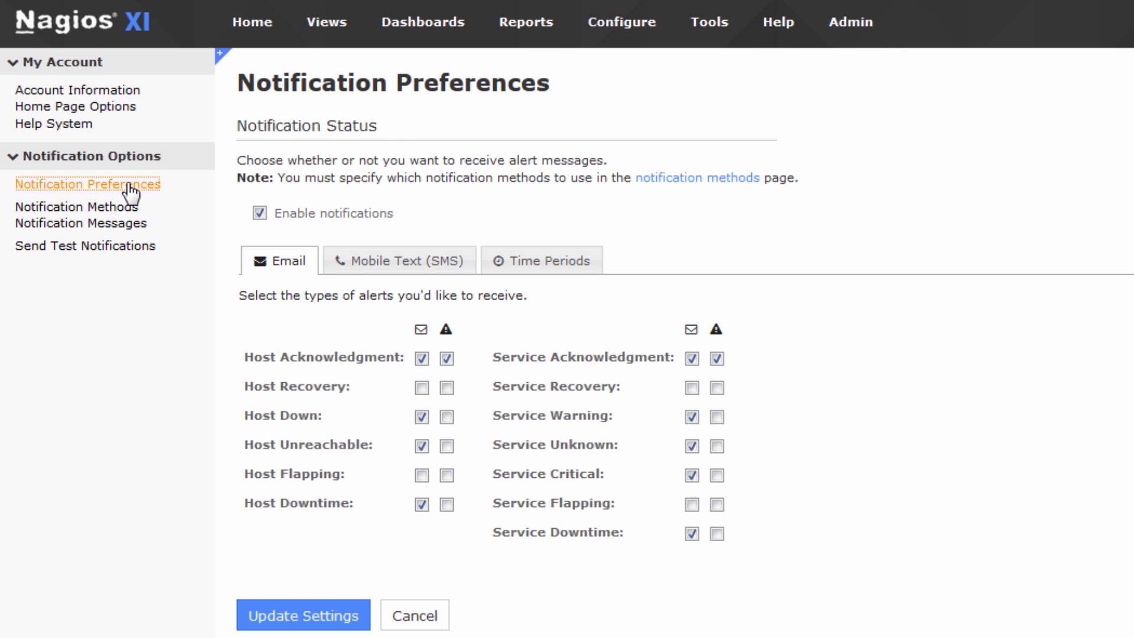
click(421, 503)
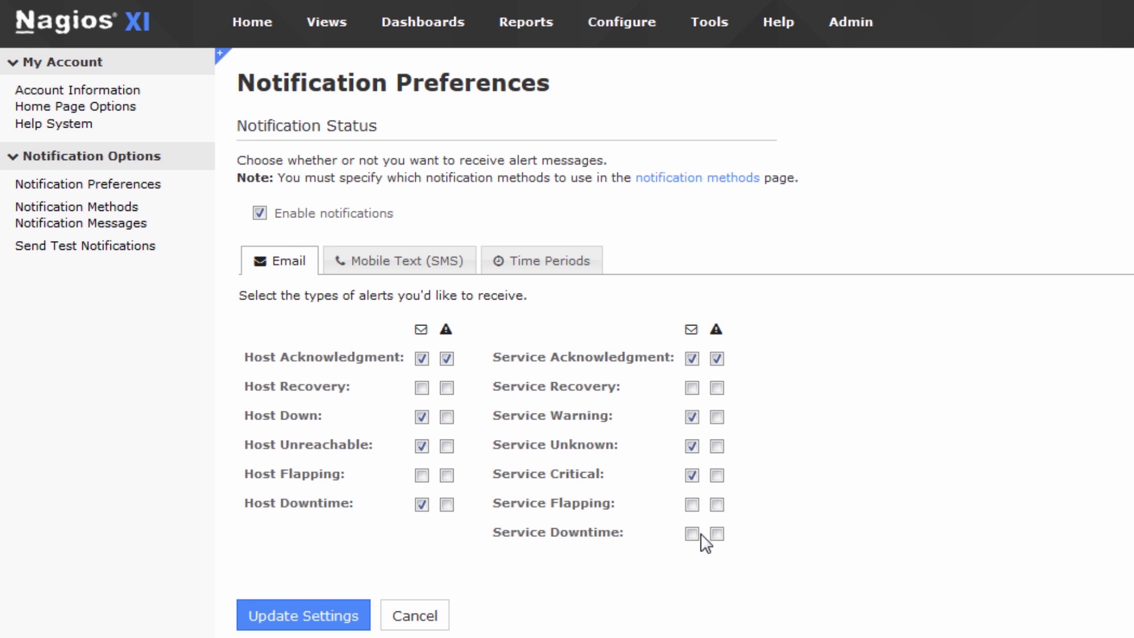
click(422, 504)
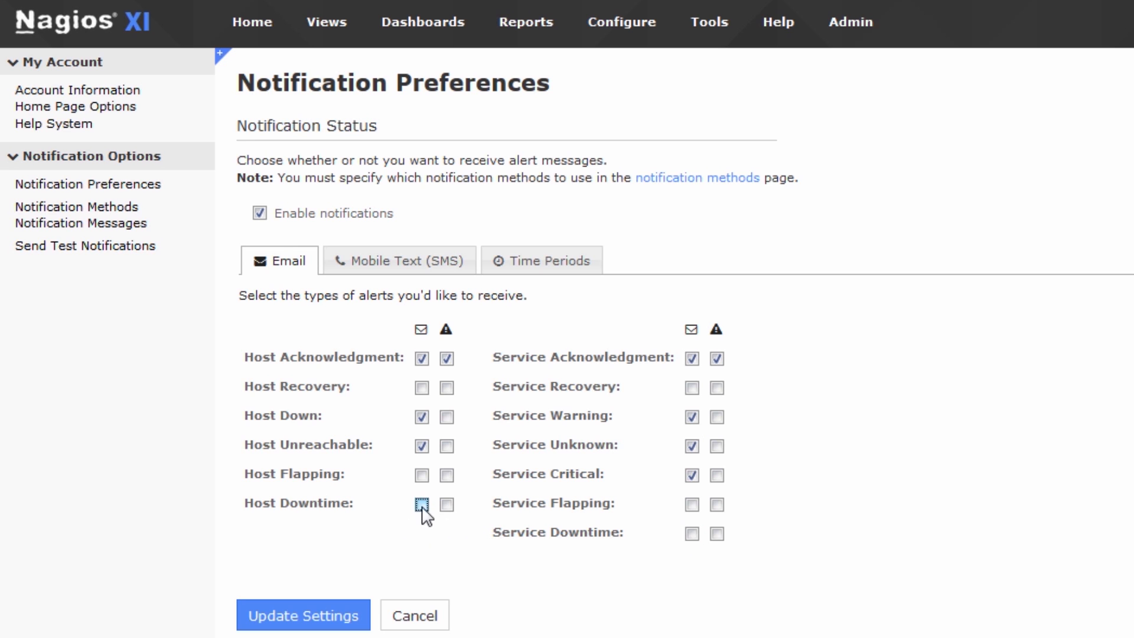
click(303, 615)
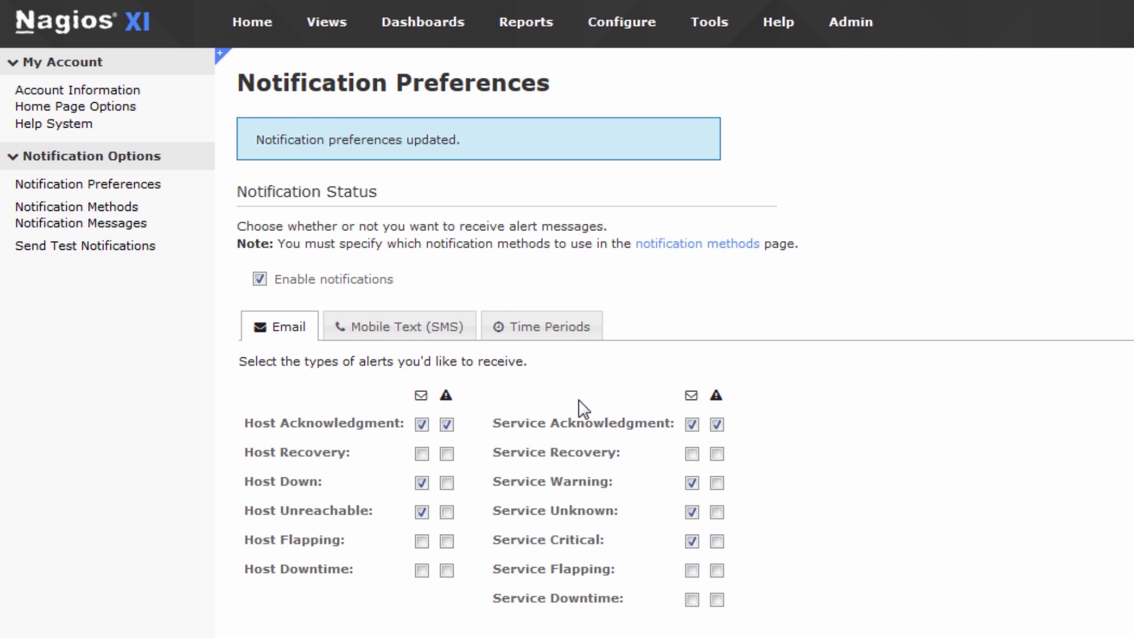